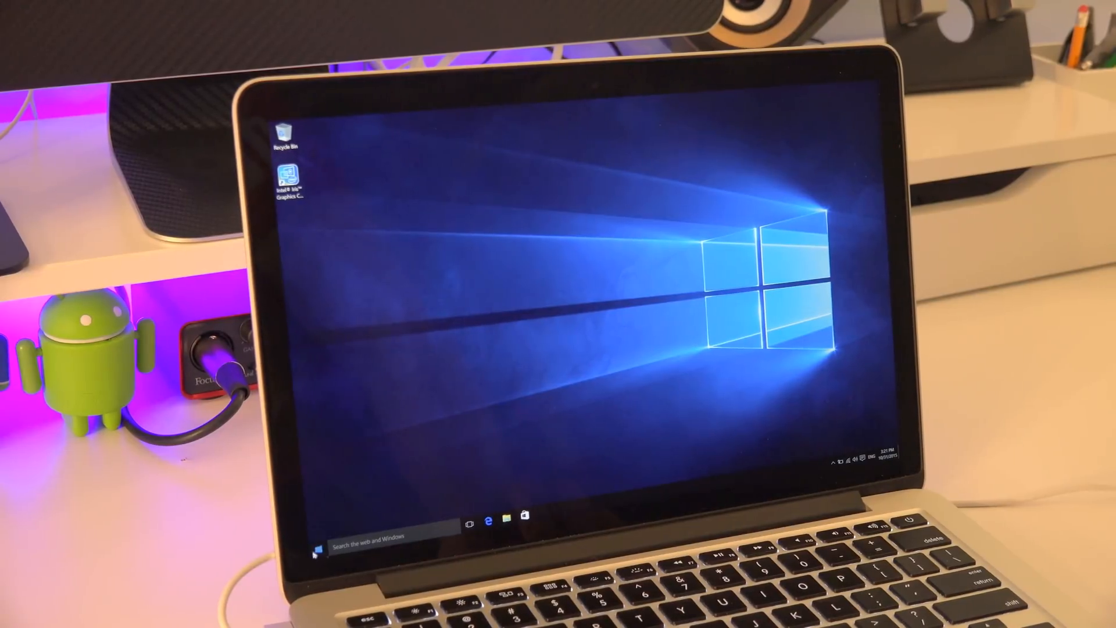
- Show the browser's start page and File Explorer's Quick access over the Windows 10 desktop
click(315, 533)
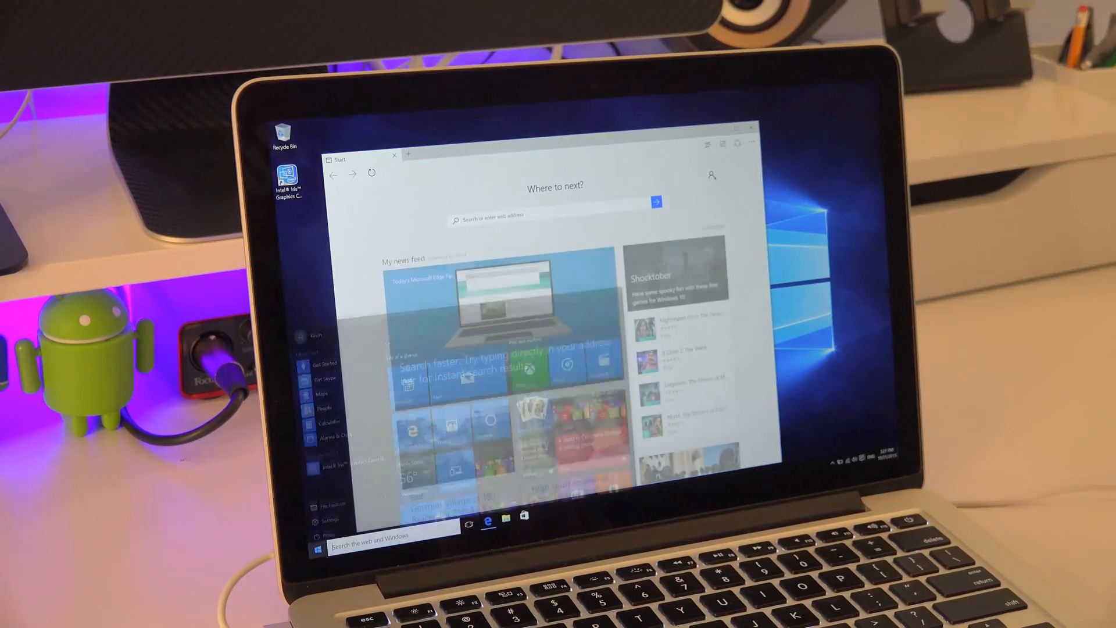
click(504, 522)
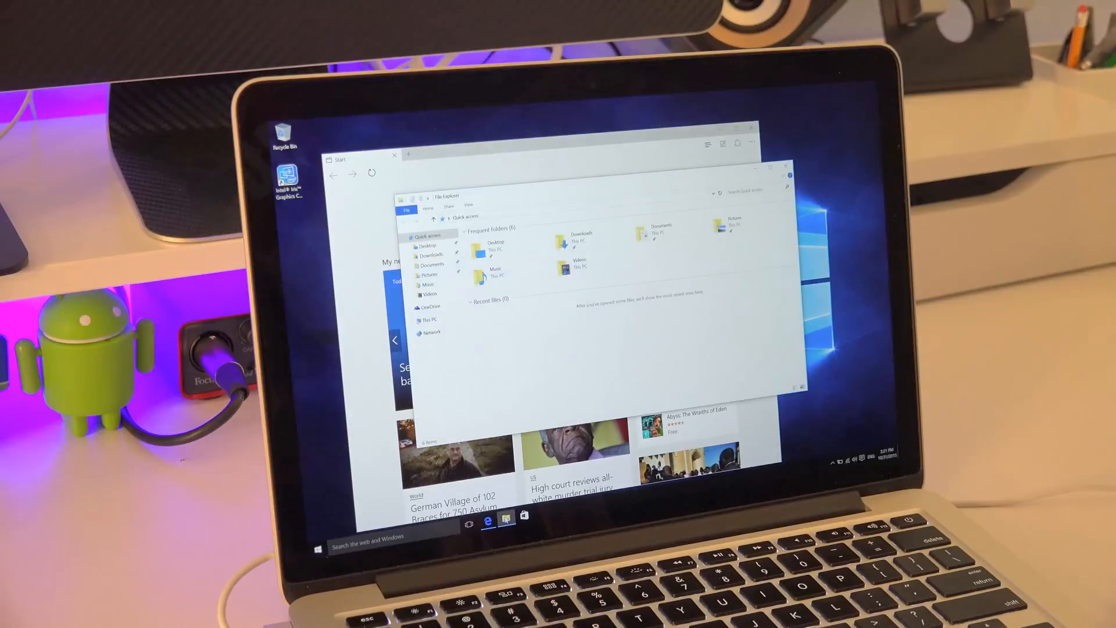
click(314, 532)
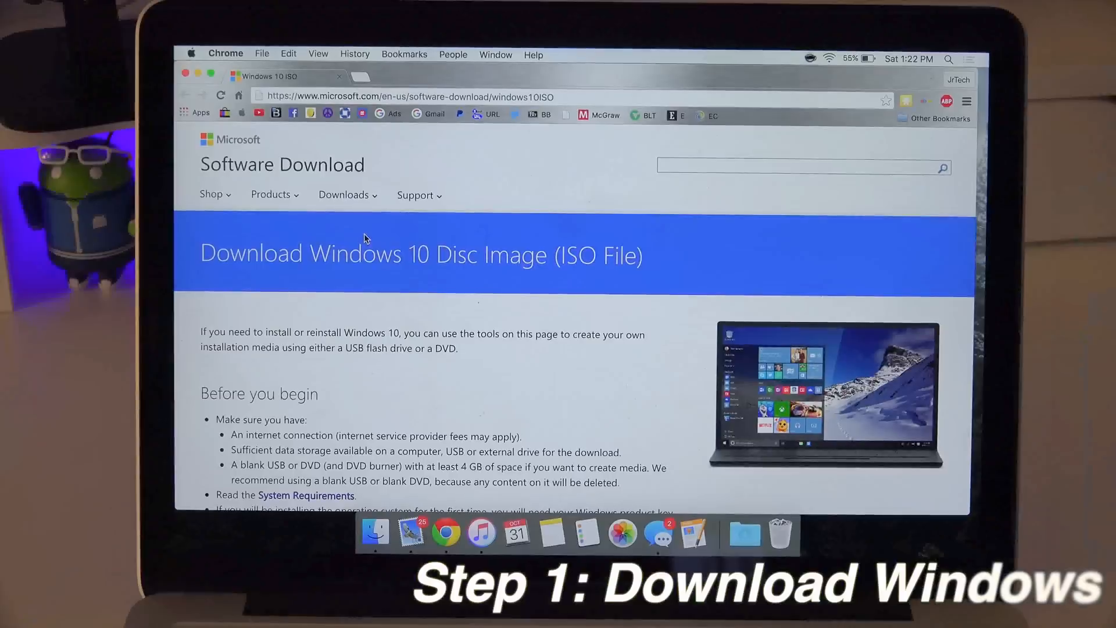
- Choose the plain Windows 10 edition and English as the product language on Microsoft's ISO page
scroll(down, 3)
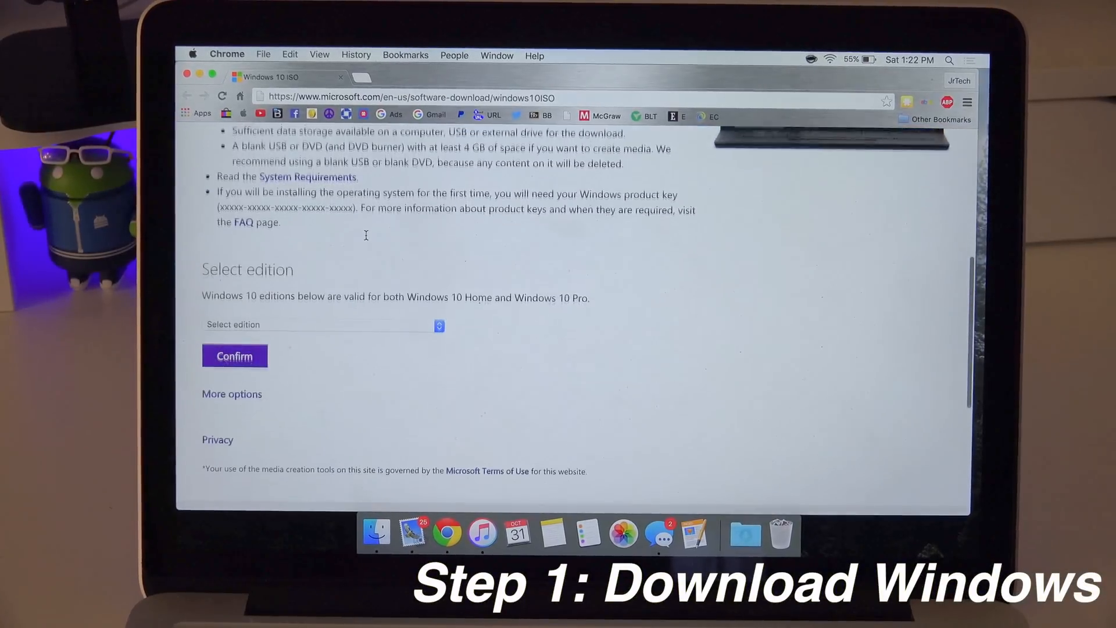
click(320, 324)
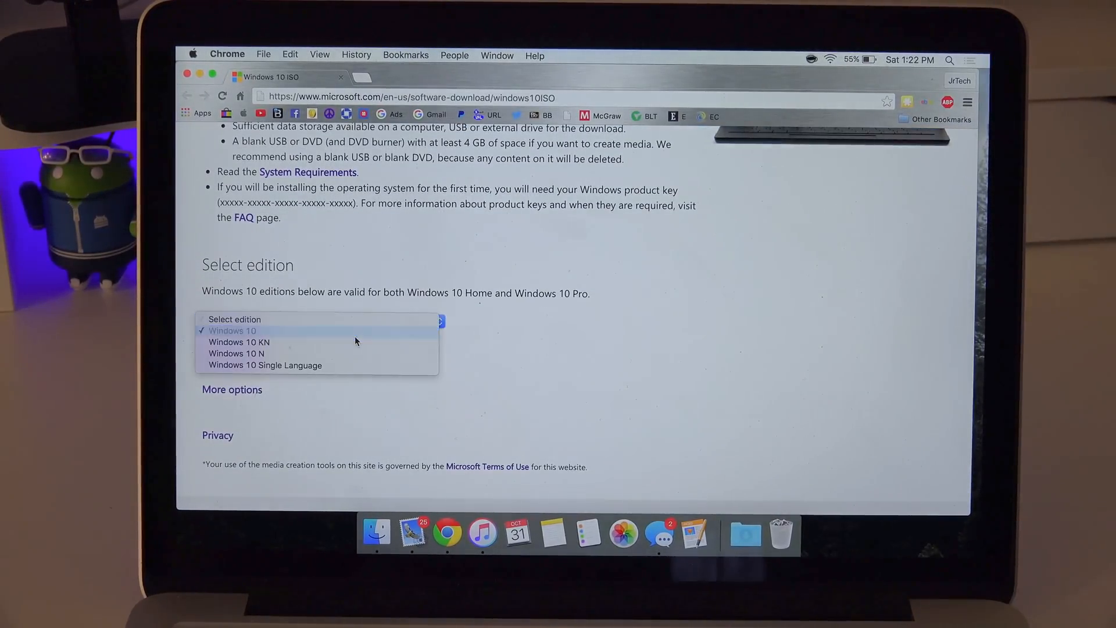
click(232, 330)
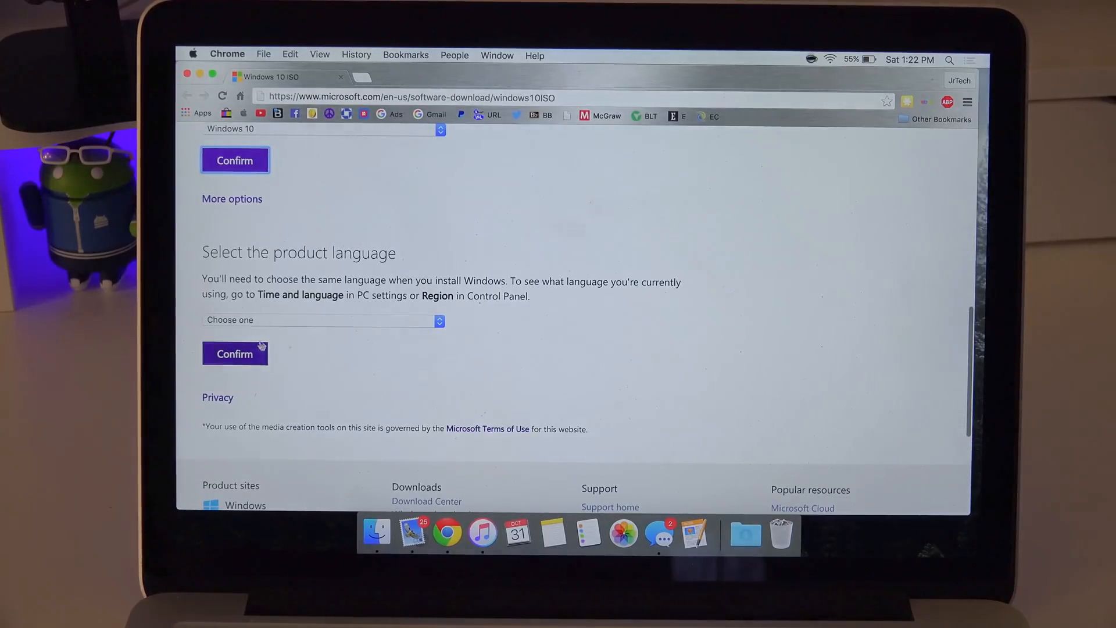
click(321, 320)
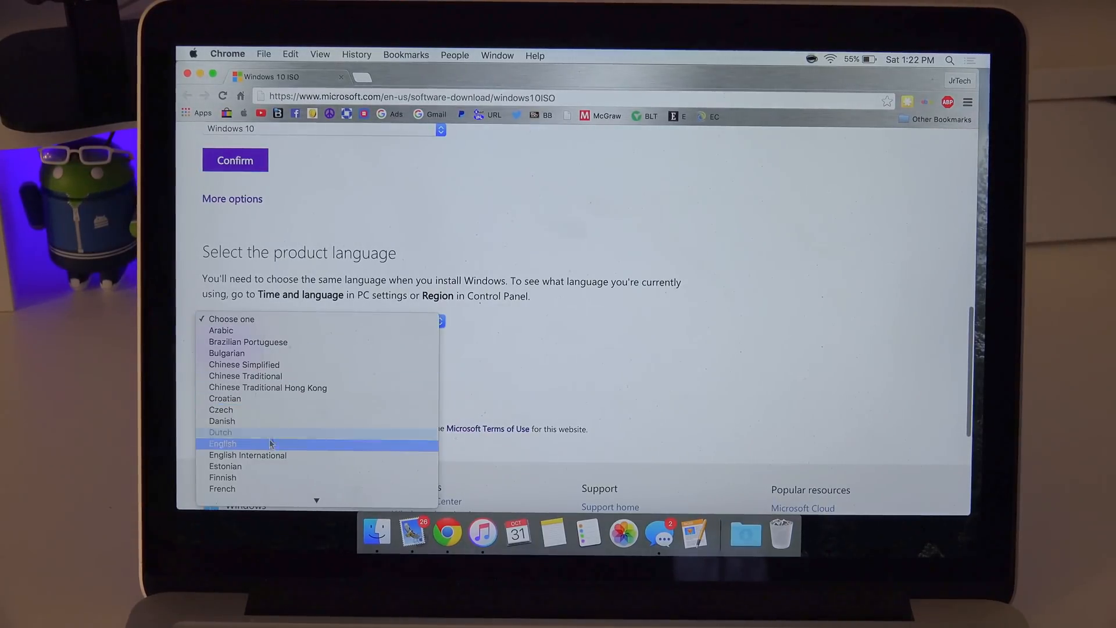
click(222, 443)
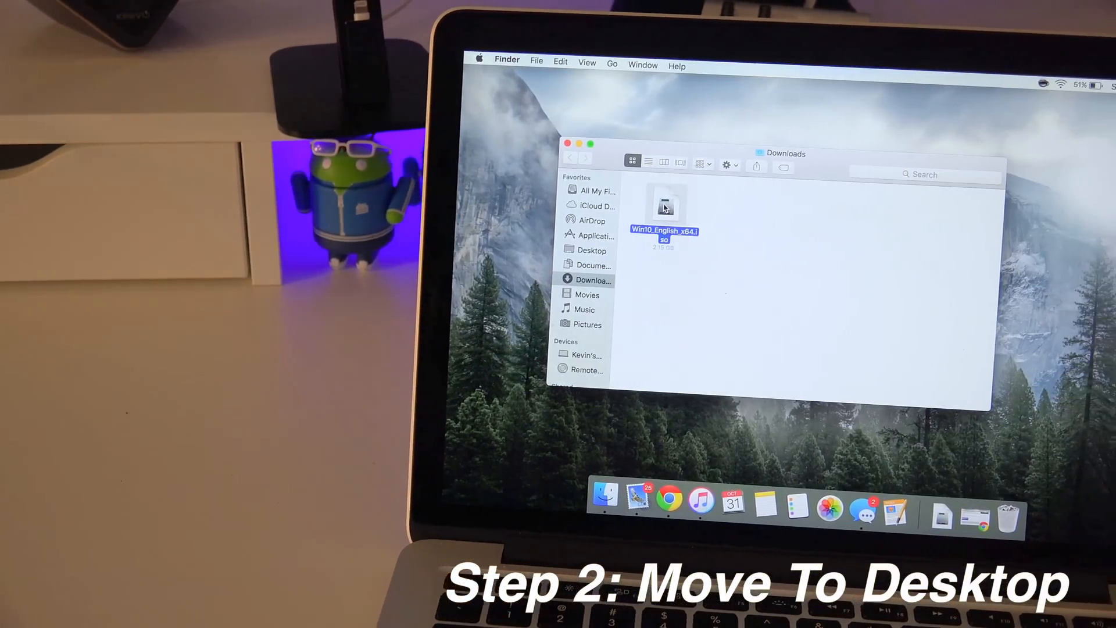
- Move Win10_English_x64.iso onto the desktop and launch Boot Camp Assistant via Spotlight
drag(665, 204, 924, 245)
text(b)
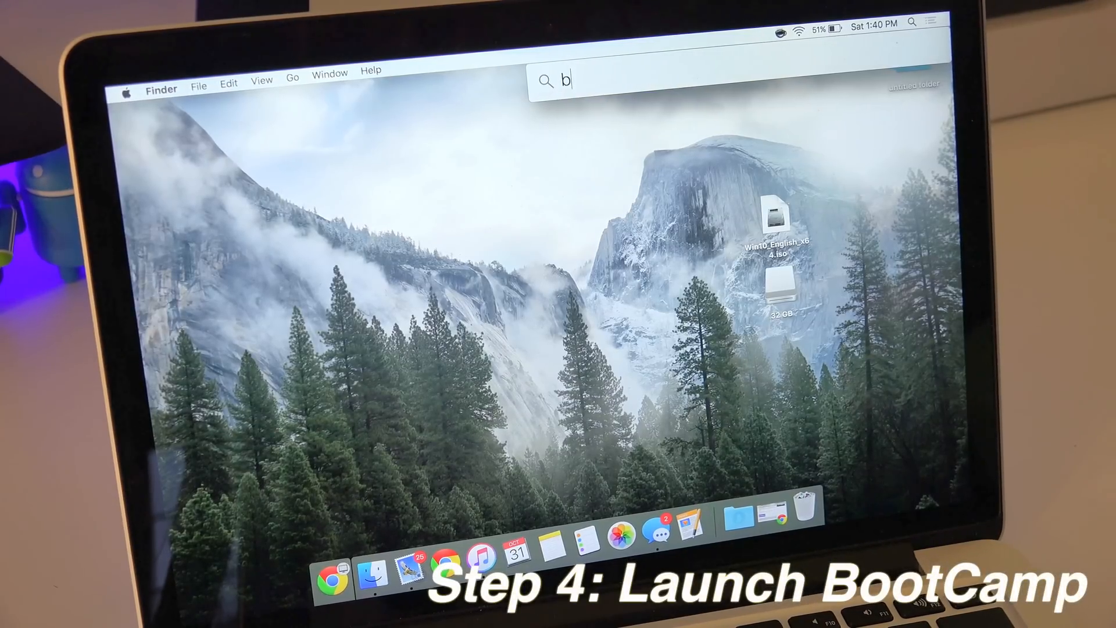
text(oot Camp Assistant)
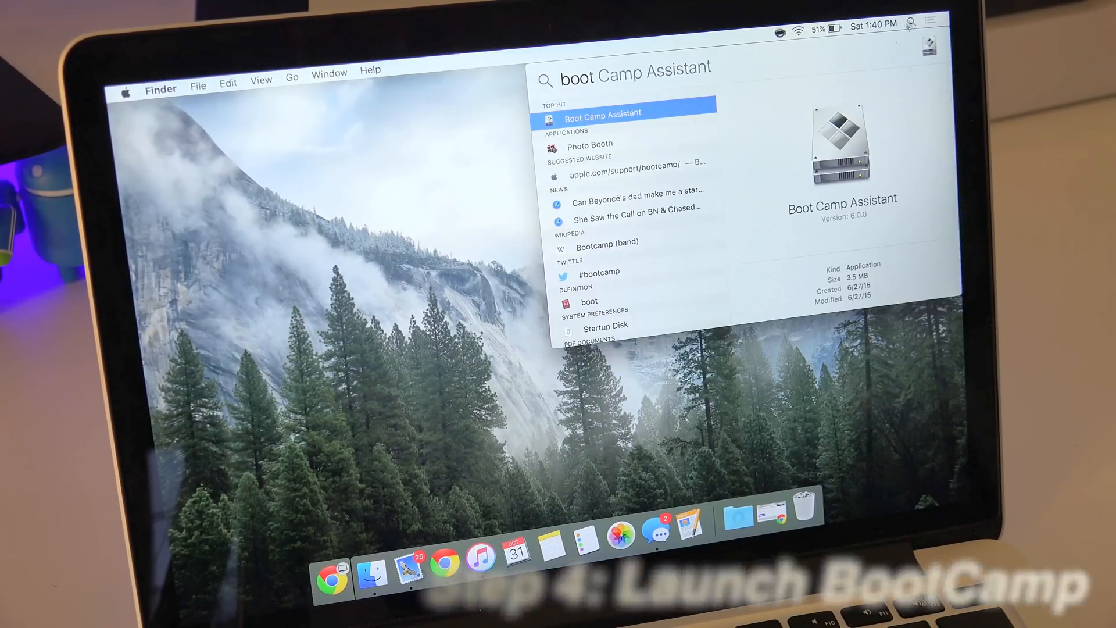
click(602, 112)
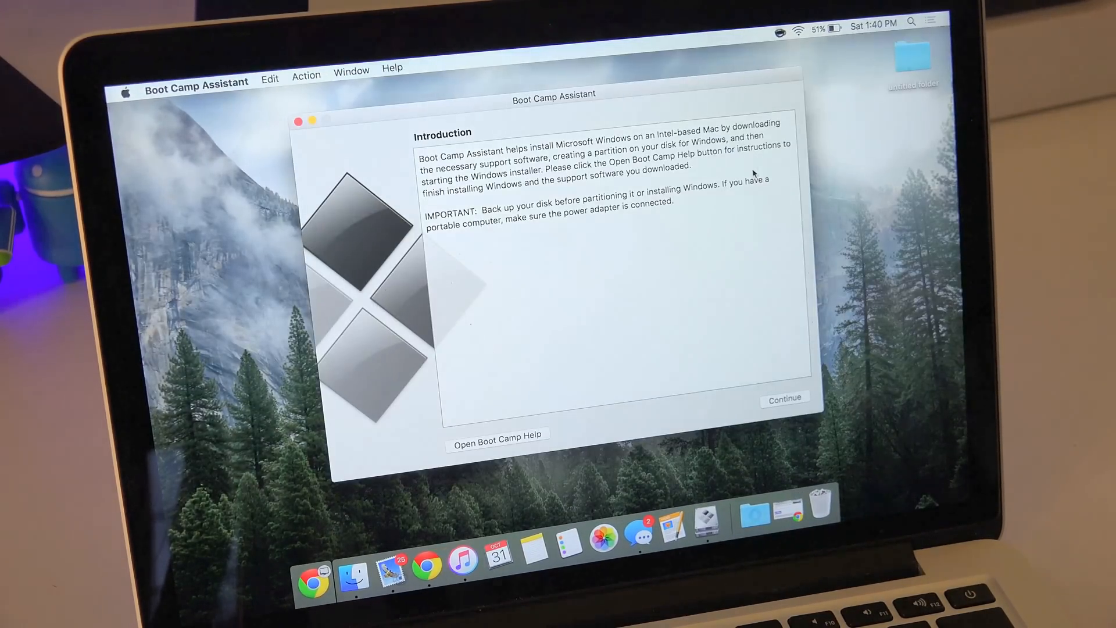
- Confirm the ISO, size the Windows partition at 32 GB and start the installation
click(784, 399)
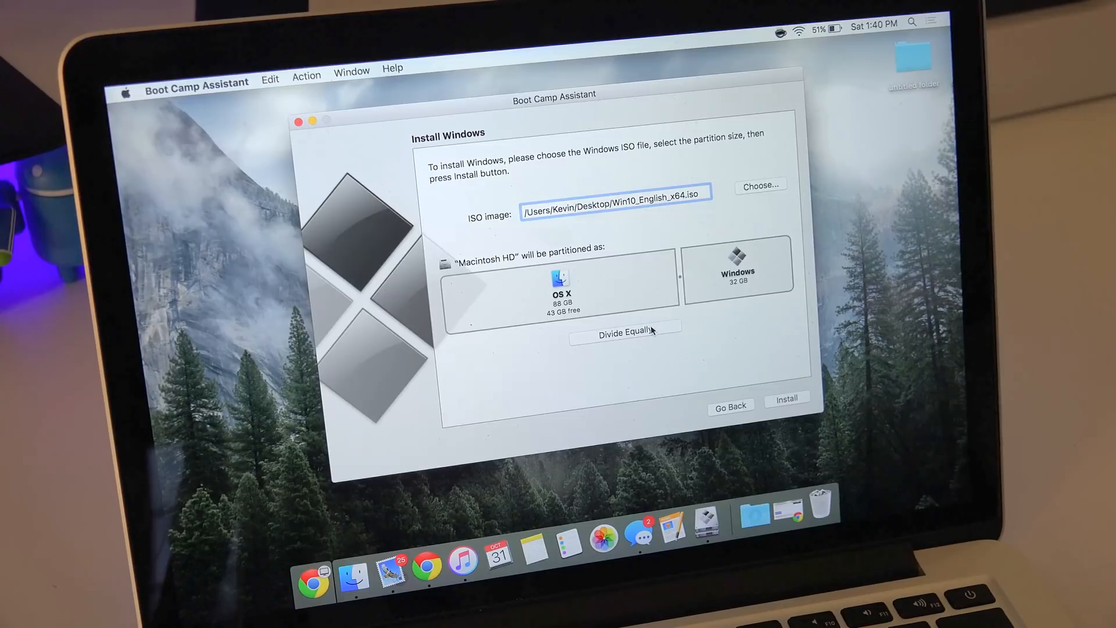
drag(683, 278, 627, 291)
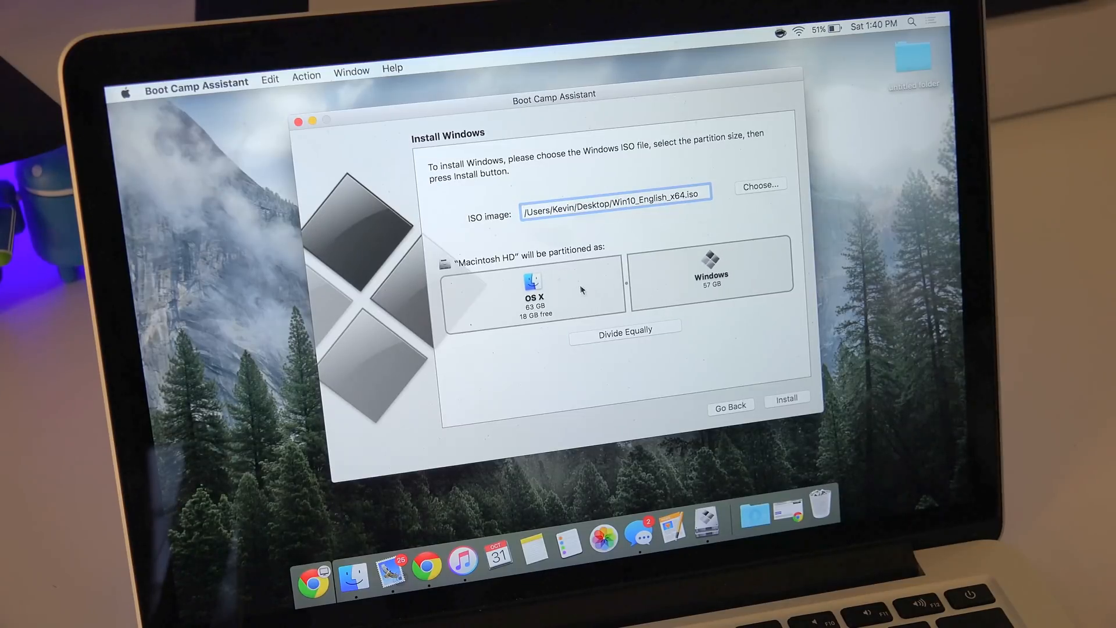
drag(625, 285, 672, 281)
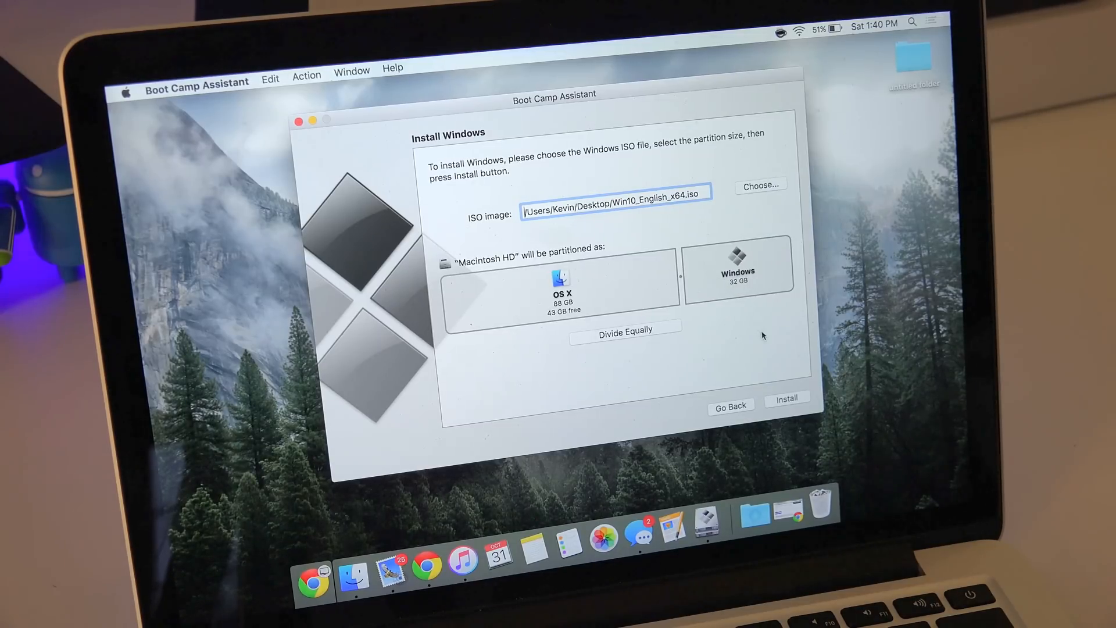
click(787, 398)
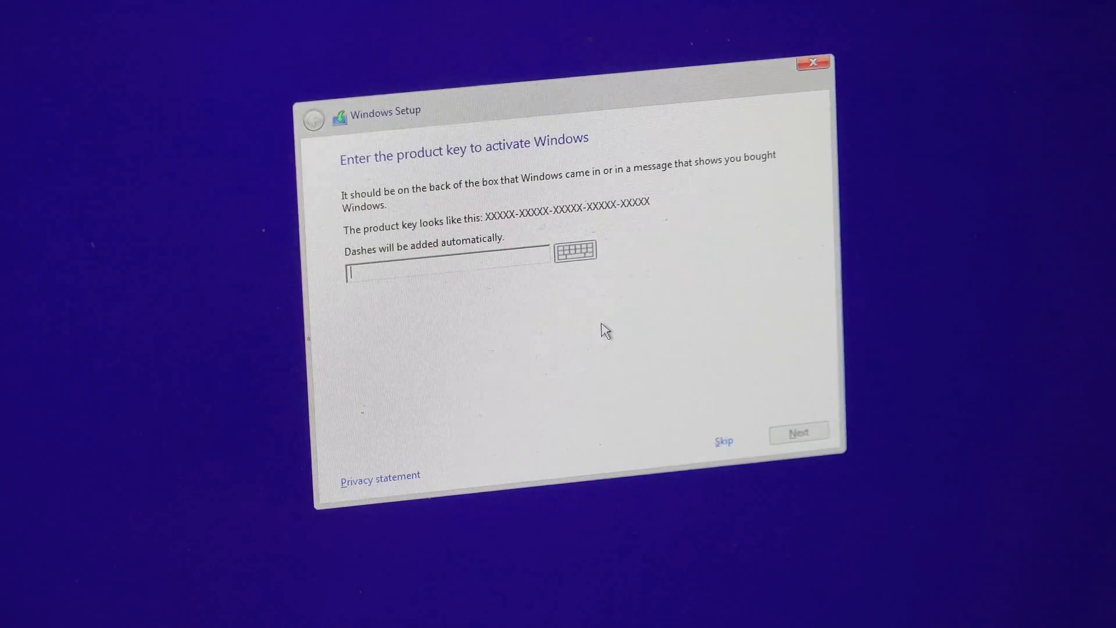
- Skip the product key, keep Windows 10 Home and accept the license terms
click(722, 441)
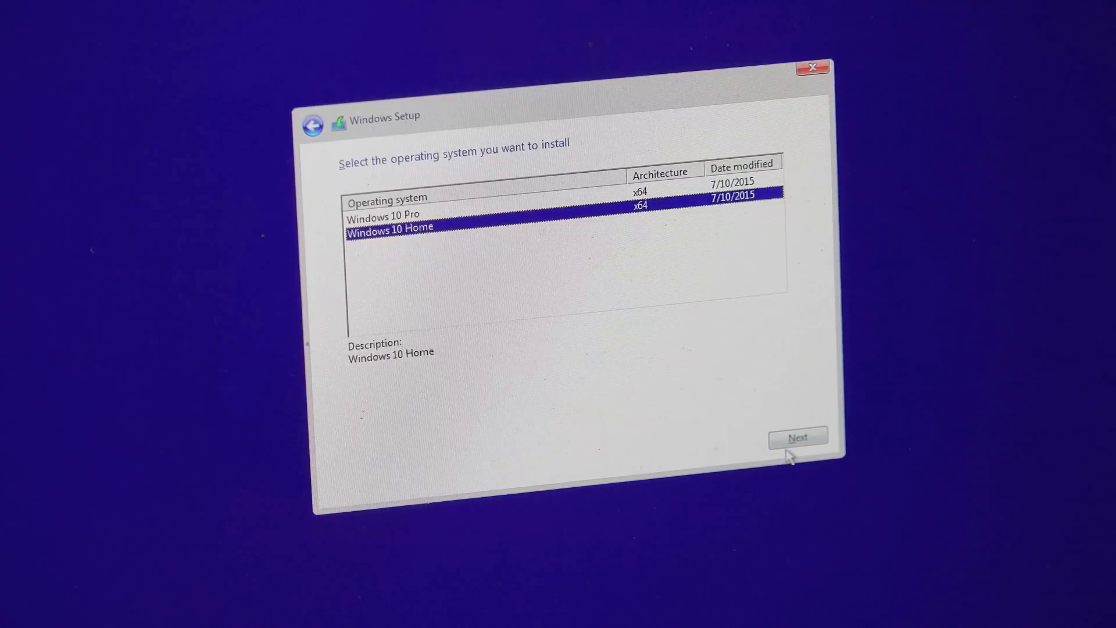
click(796, 437)
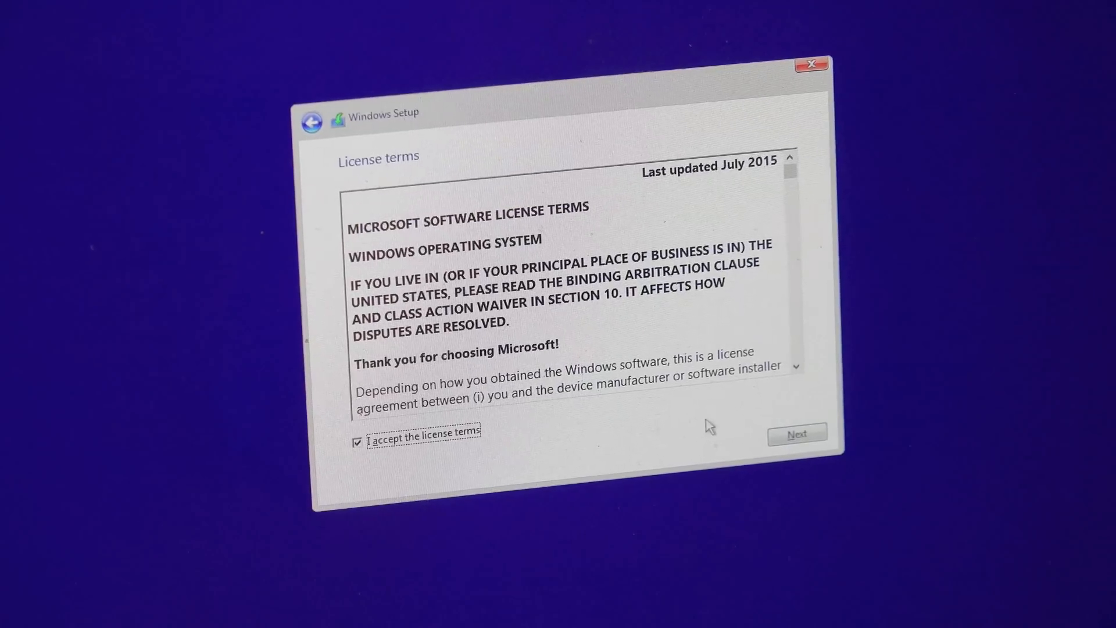
click(796, 433)
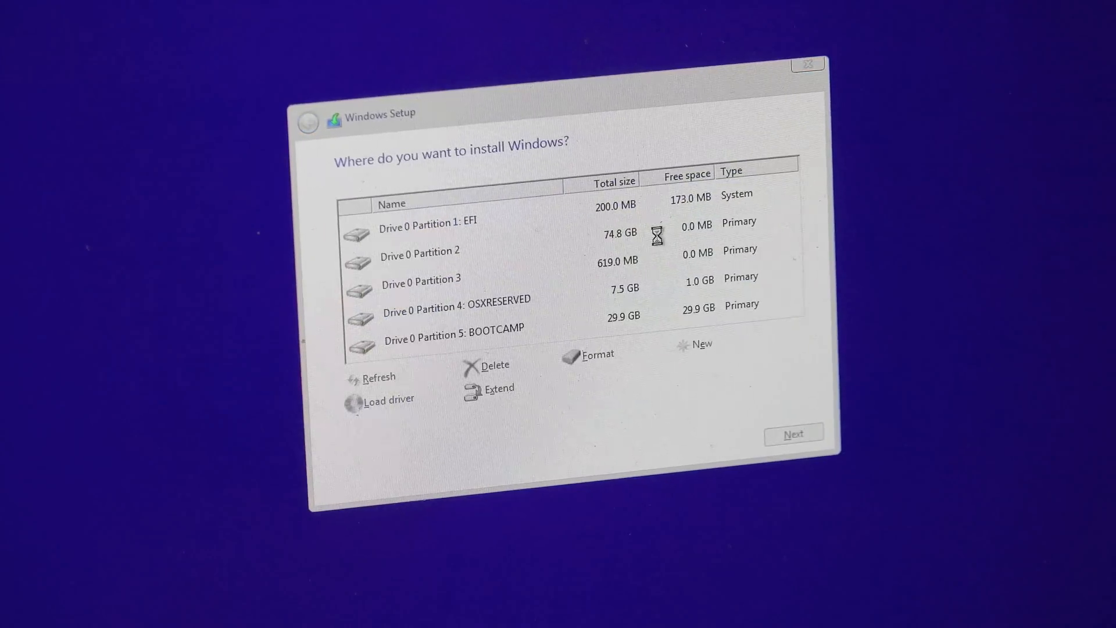
- Format Drive 0 Partition 5: BOOTCAMP and select it as the install target
click(427, 221)
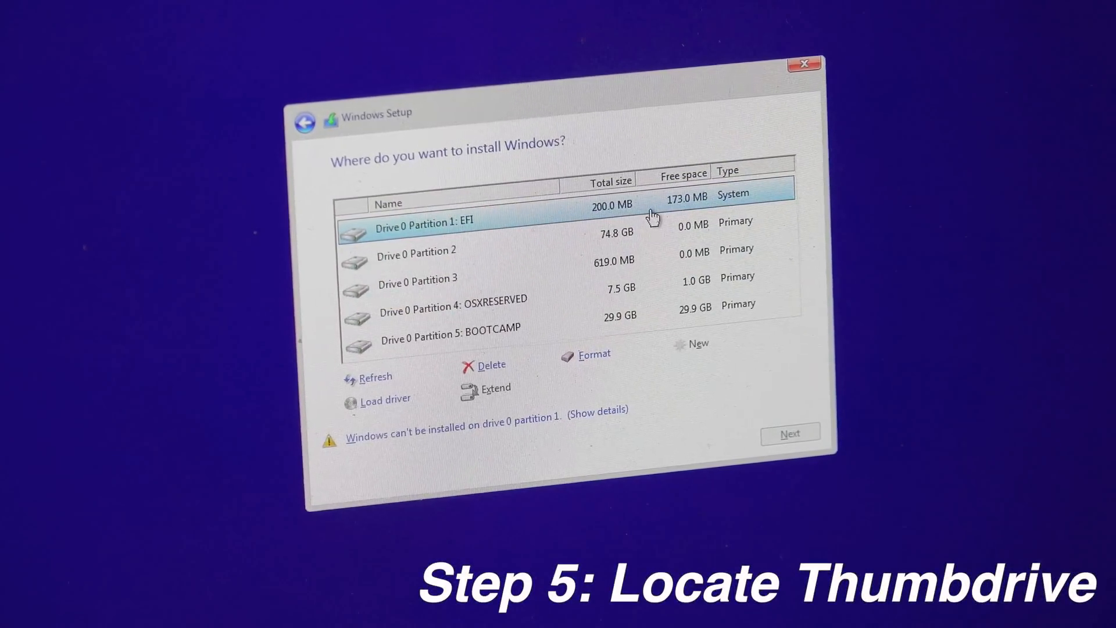
click(453, 337)
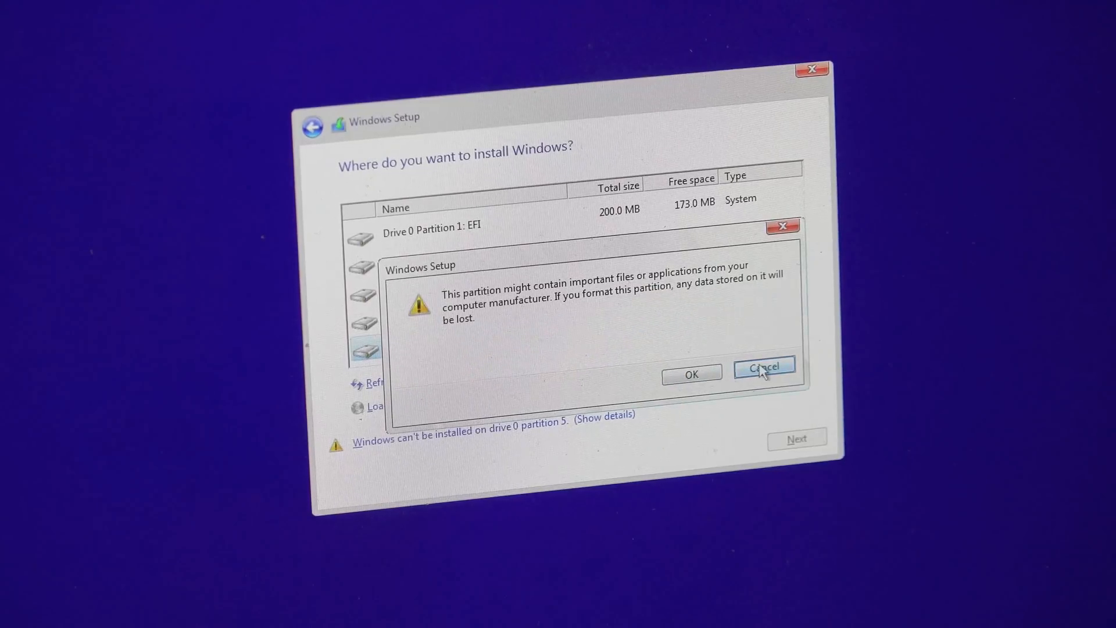
click(764, 368)
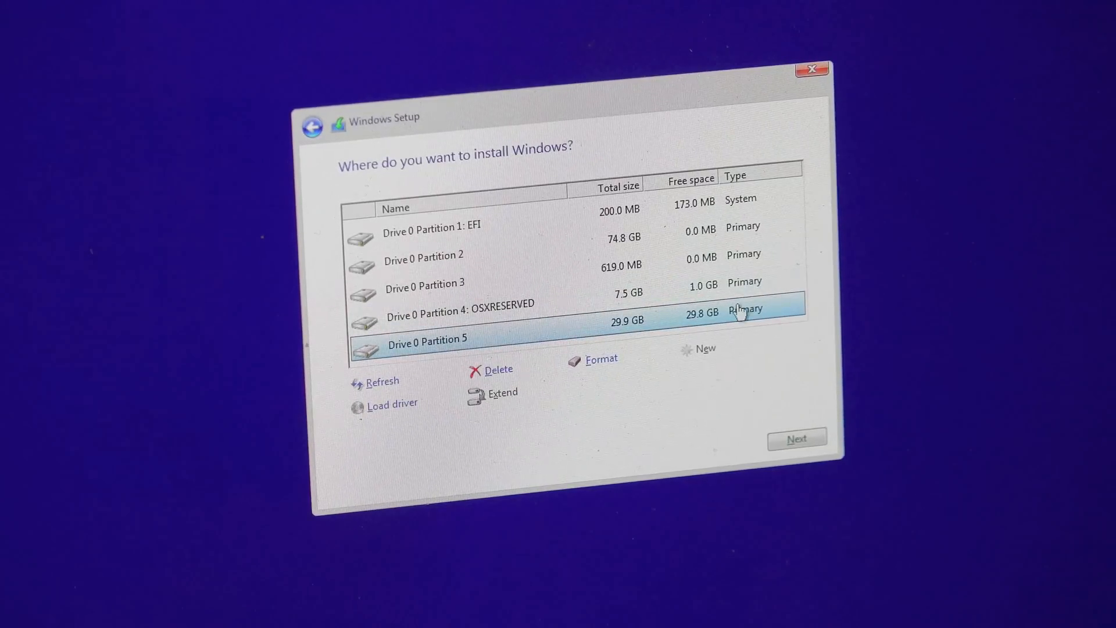
click(795, 438)
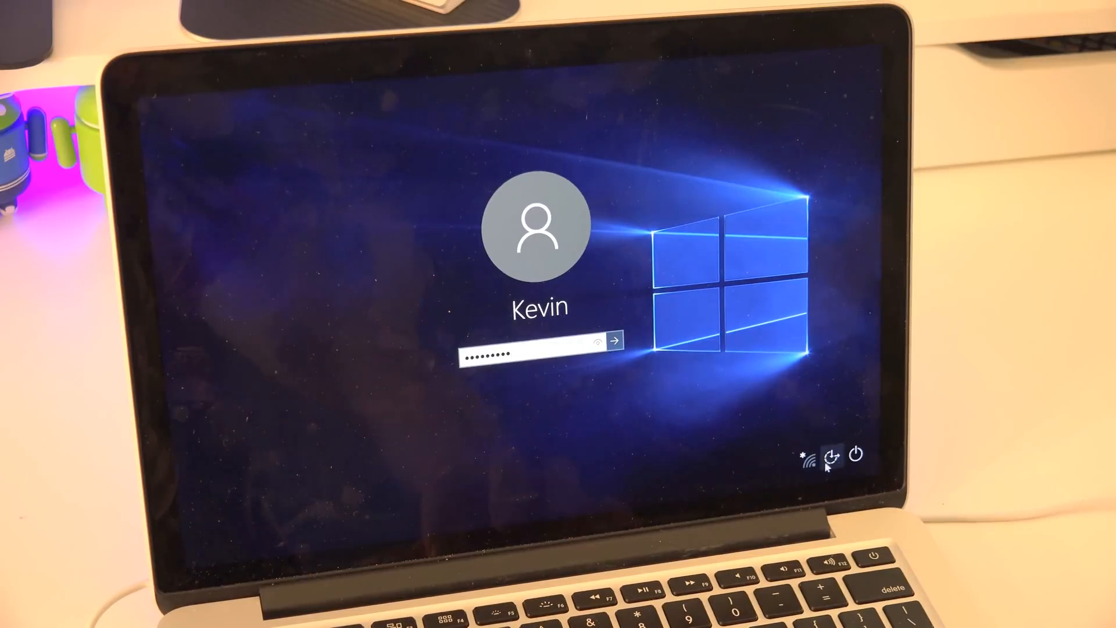
- Sign in with the account password to reach the Windows 10 desktop
click(614, 340)
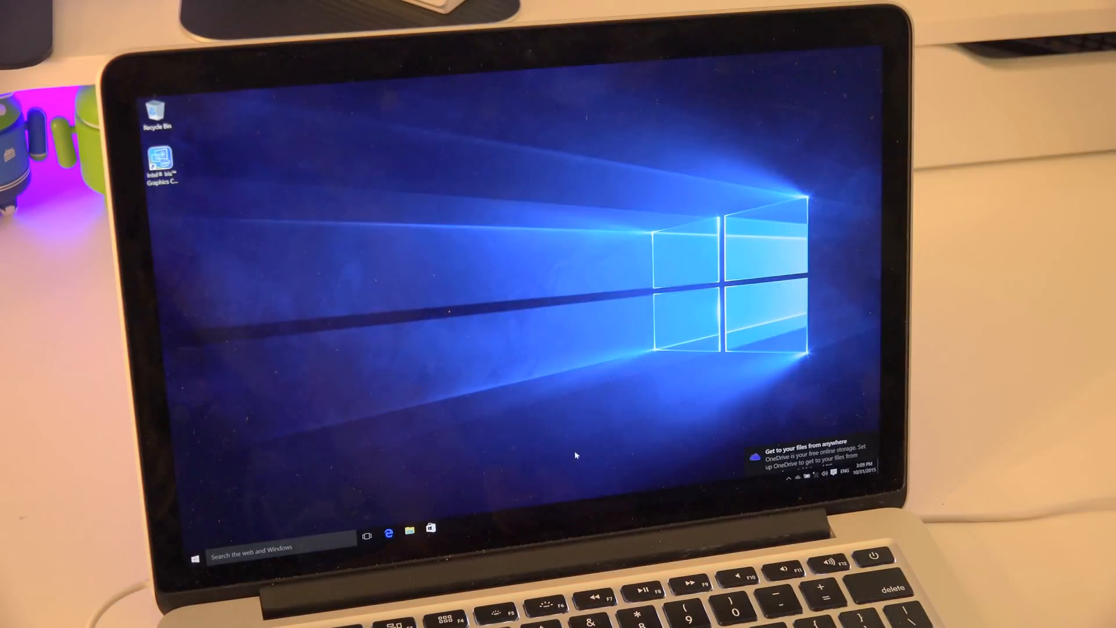
mouse_move(399, 523)
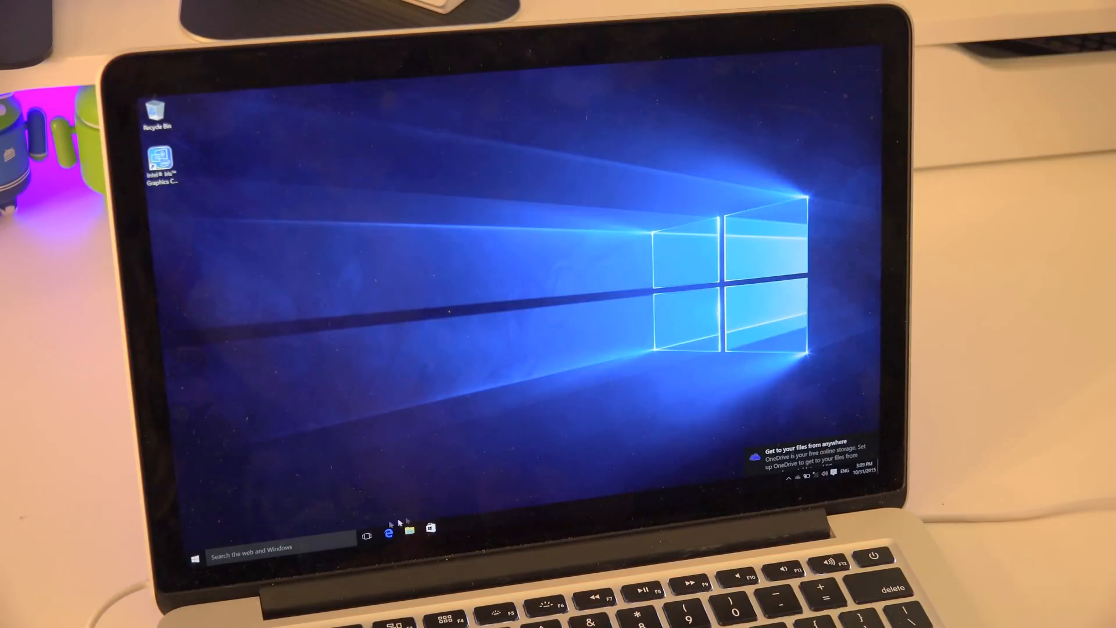